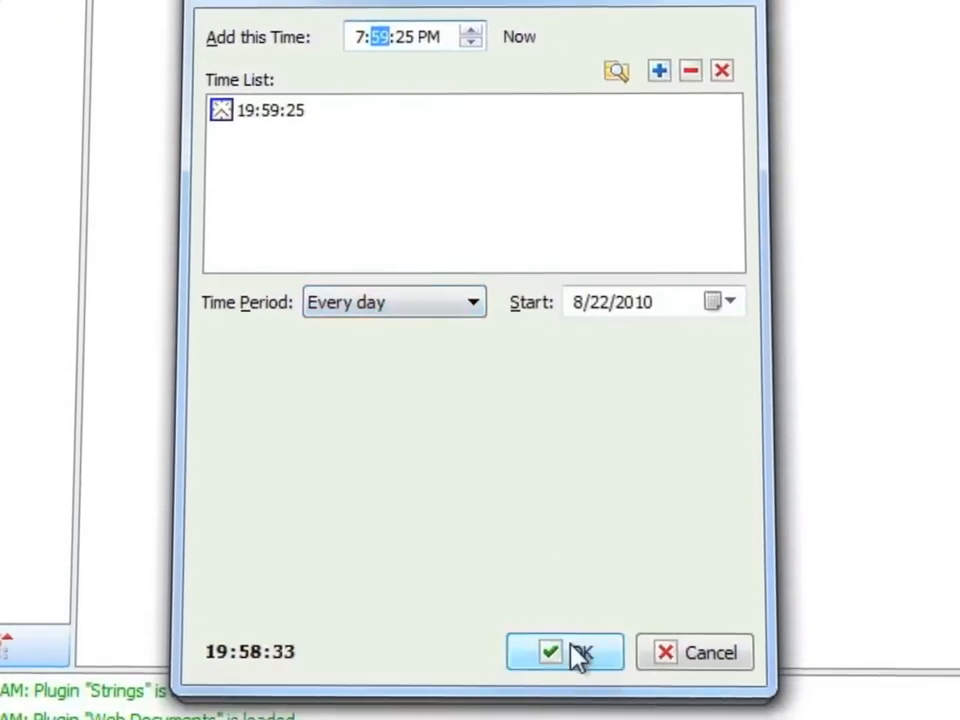
Confirm the 'Every day' time trigger at 19:59:25 starting 8/22/2010.
left_click(564, 652)
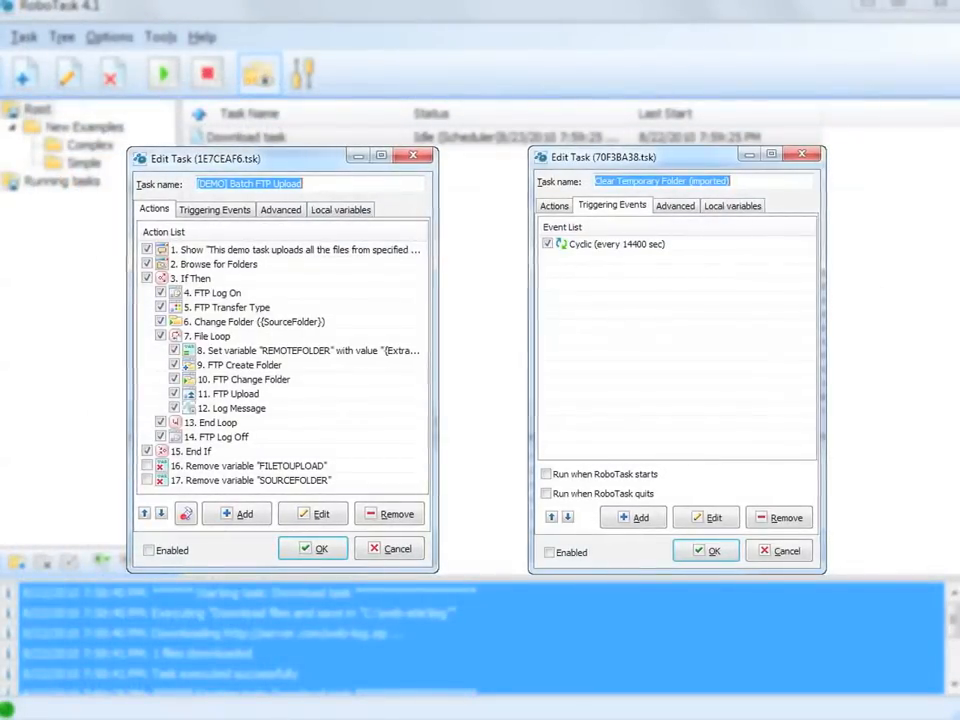